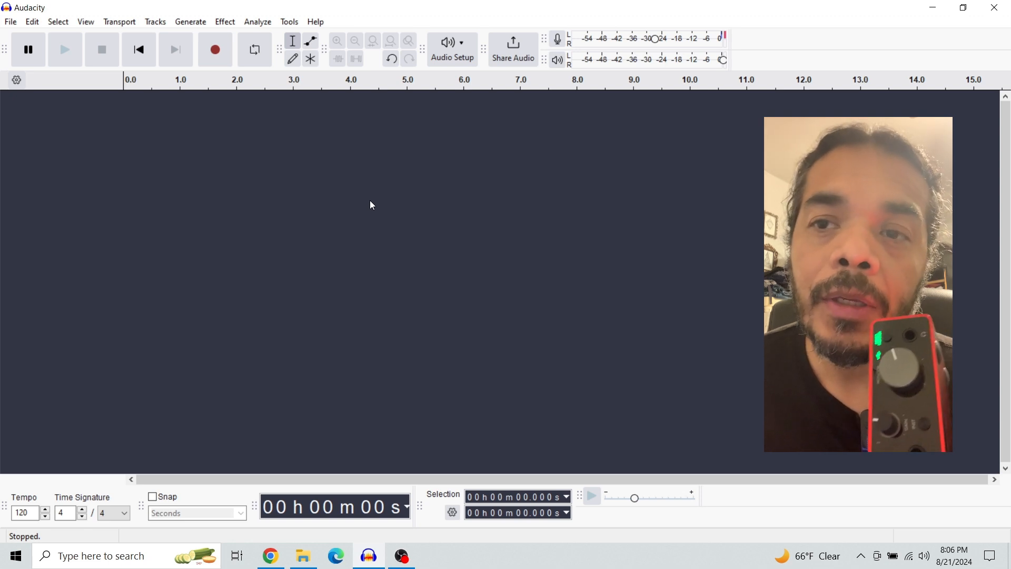
Record a roughly seven-second test clip, then bring up the system-tray speaker options.
left_click(215, 50)
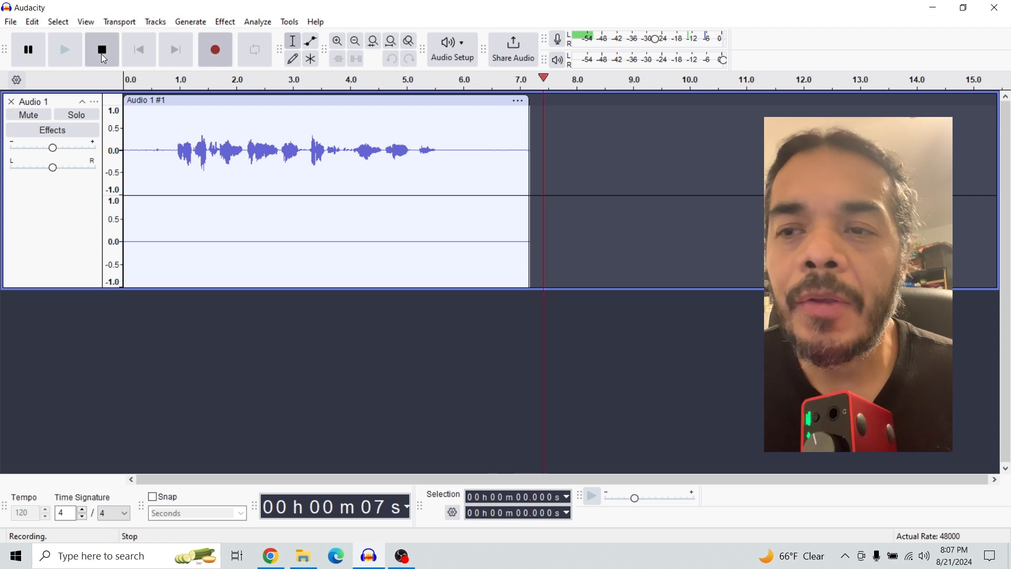
left_click(101, 50)
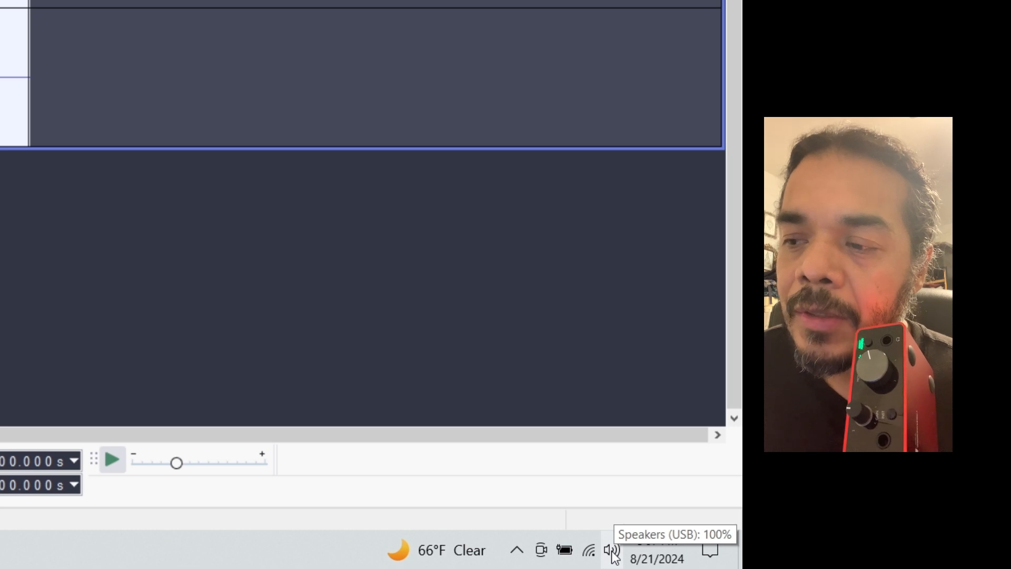
right_click(611, 550)
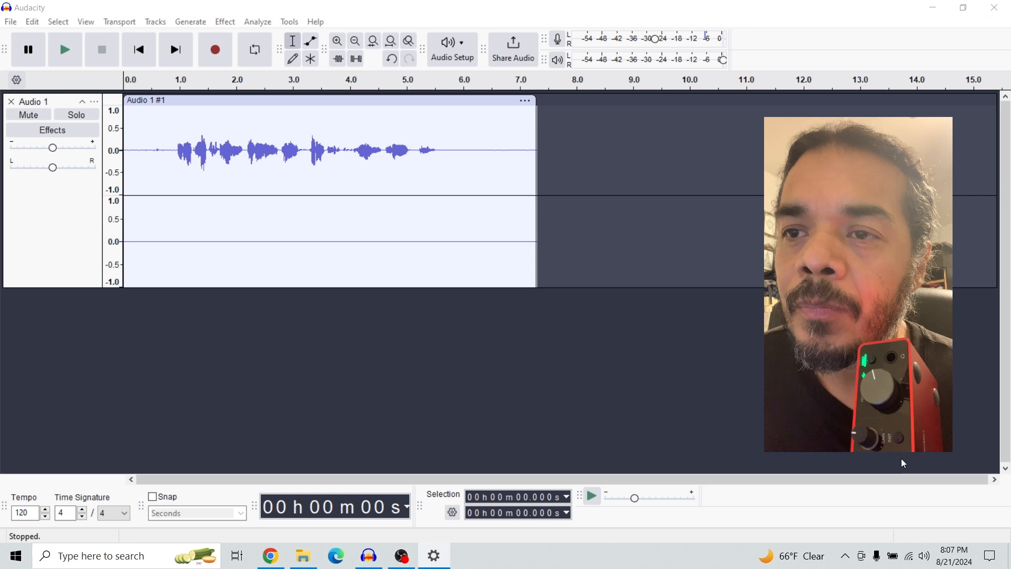
Reach the Scarlett Solo microphone's Advanced format settings via Sound input device properties.
left_click(433, 555)
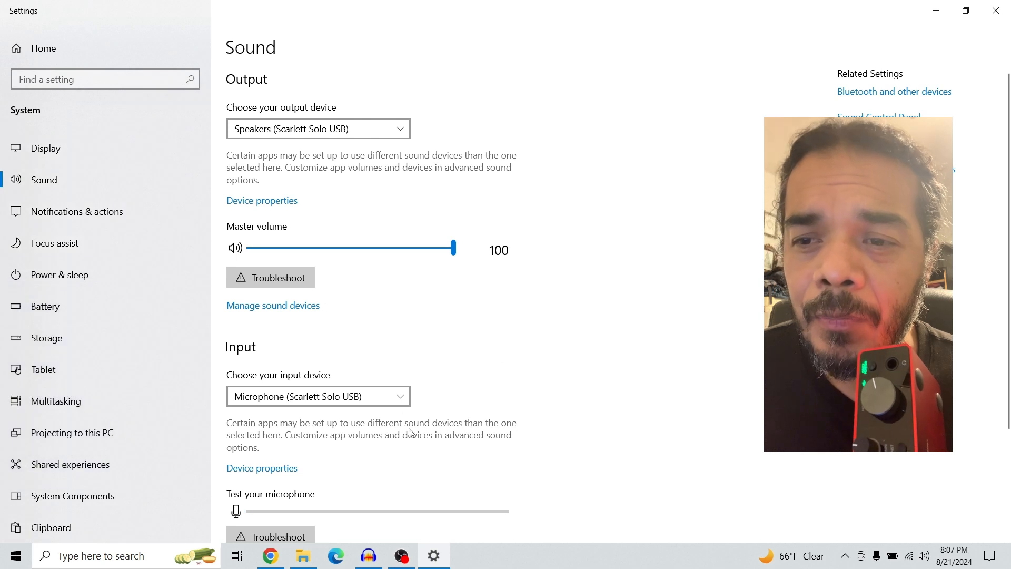
mouse_move(262, 468)
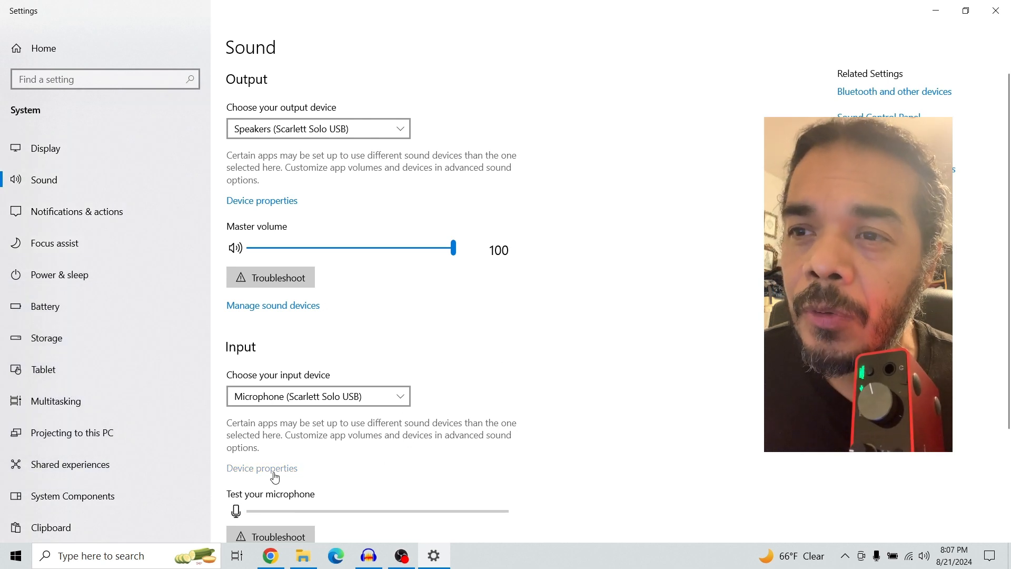
left_click(262, 467)
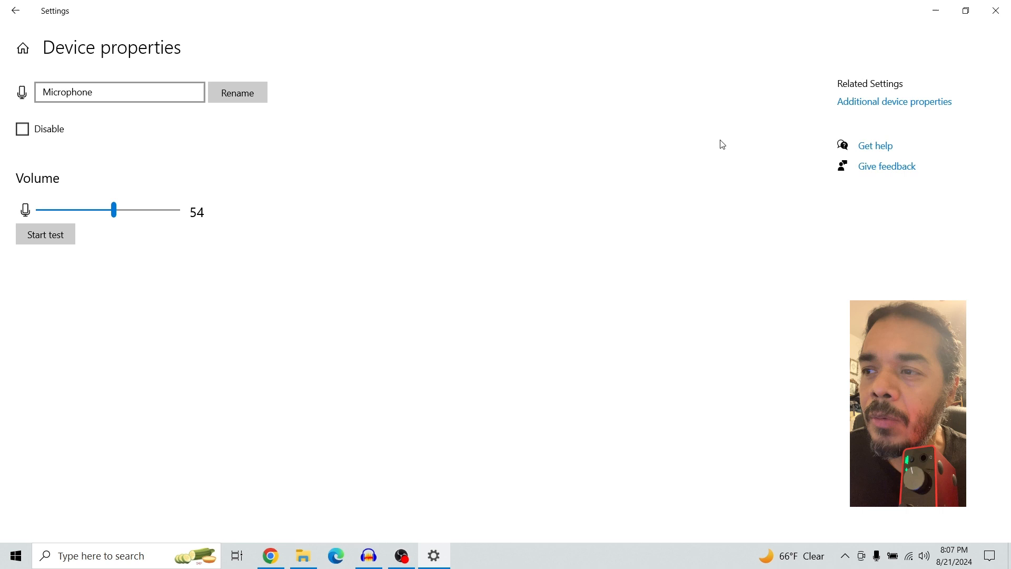
mouse_move(894, 101)
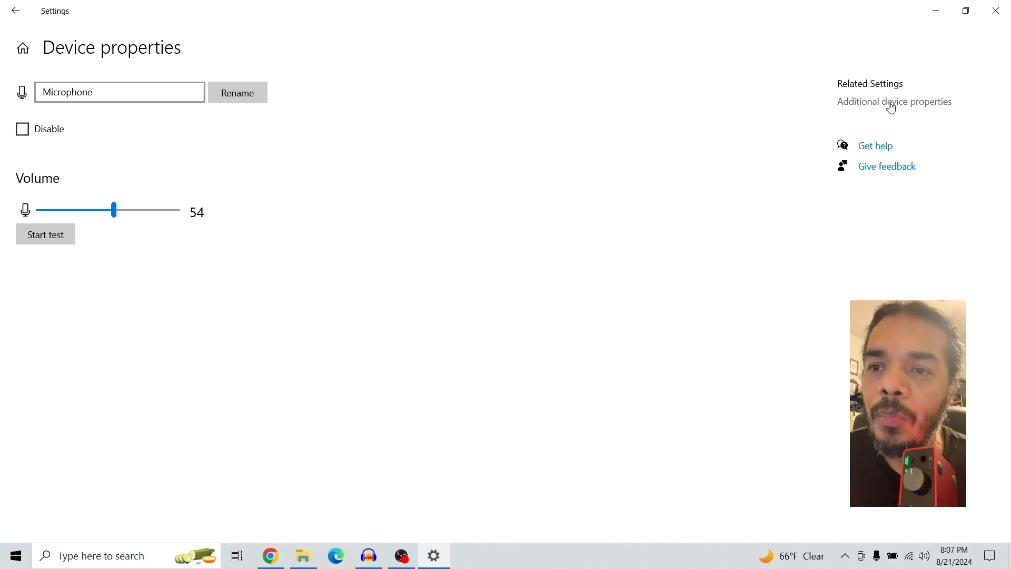
left_click(895, 102)
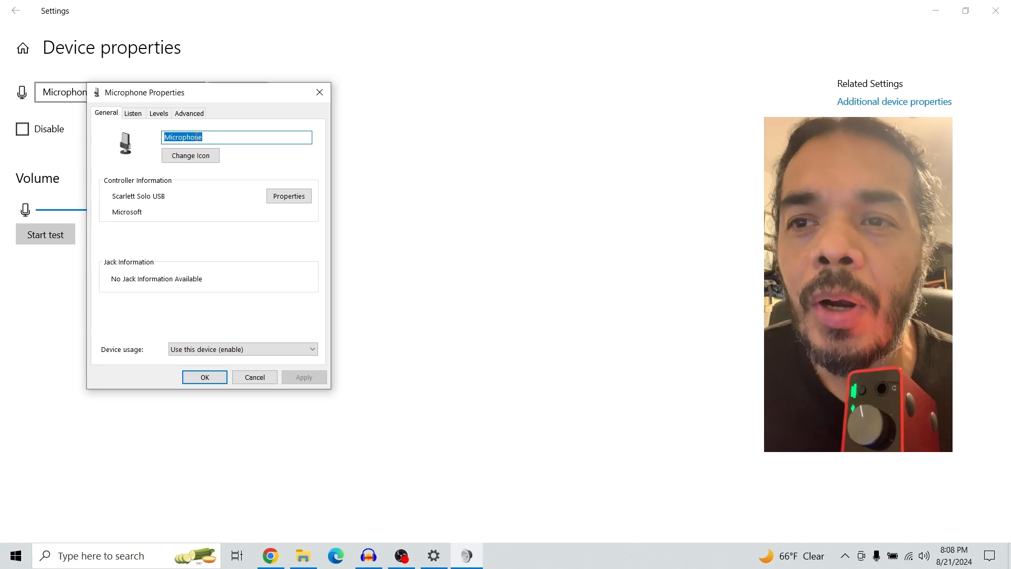
left_click(188, 112)
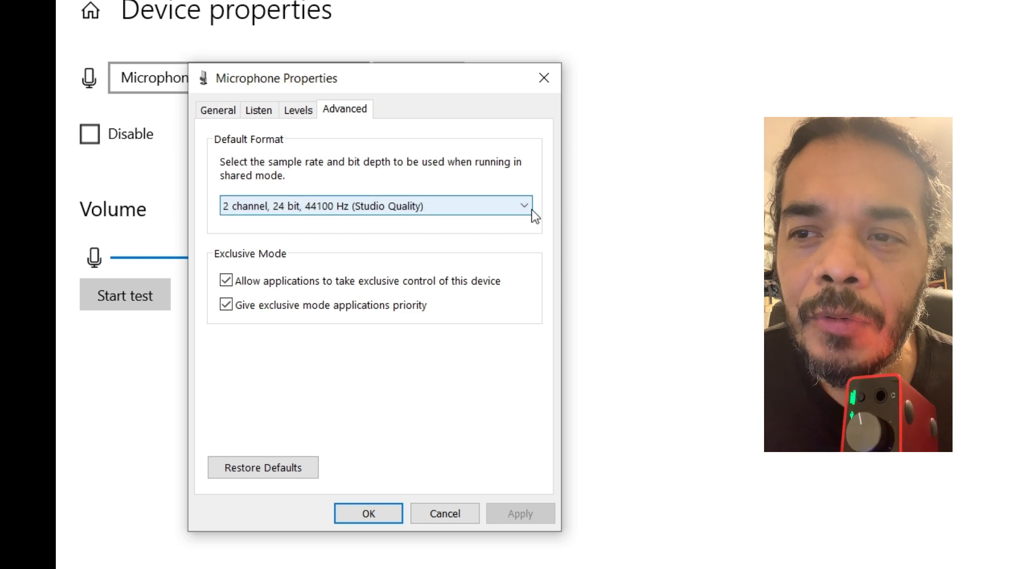
Review the default format list (2 channel, 24 bit, 44100 Hz), leave it unchanged and return to Audacity.
left_click(523, 206)
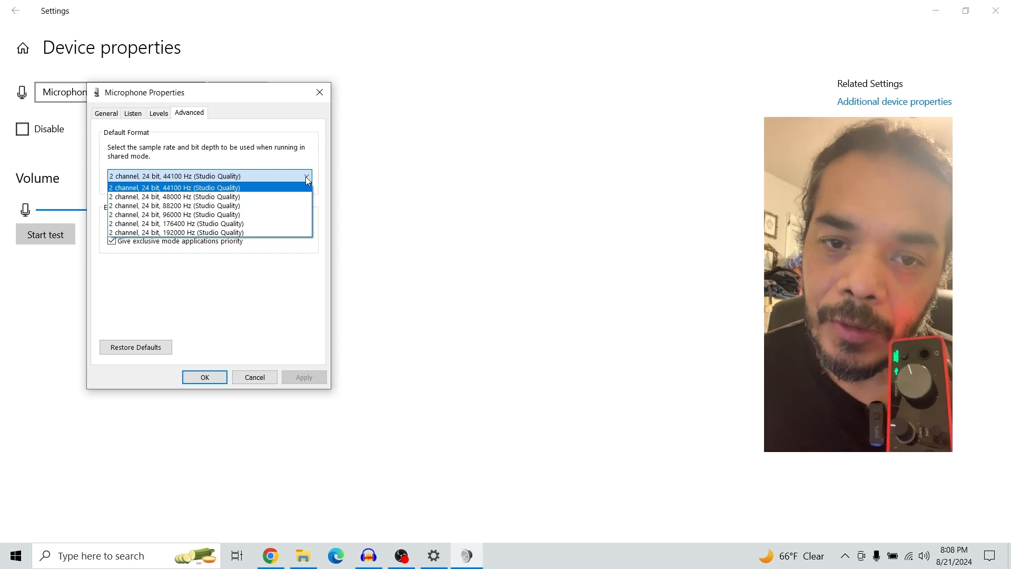
mouse_move(320, 223)
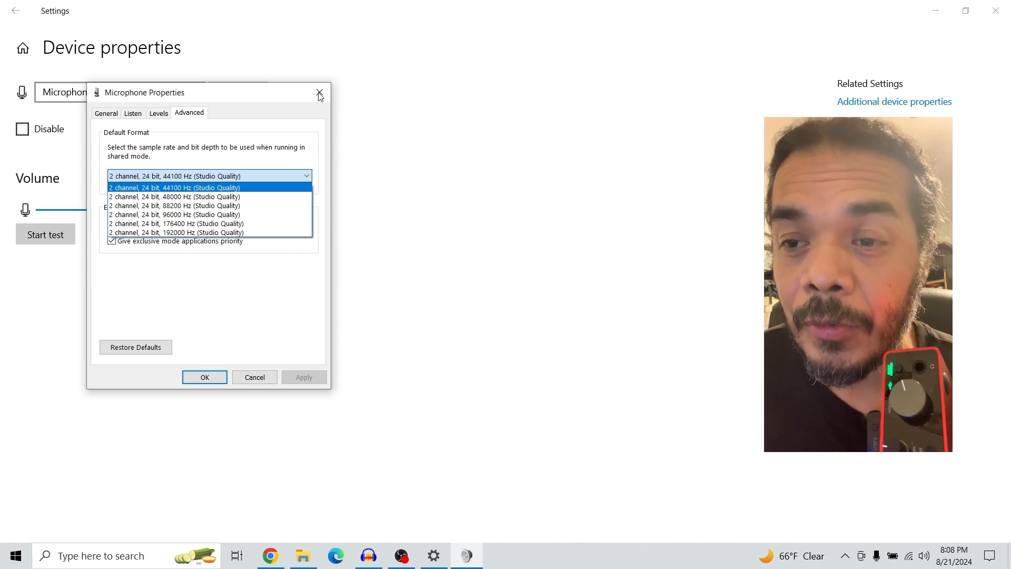
left_click(174, 188)
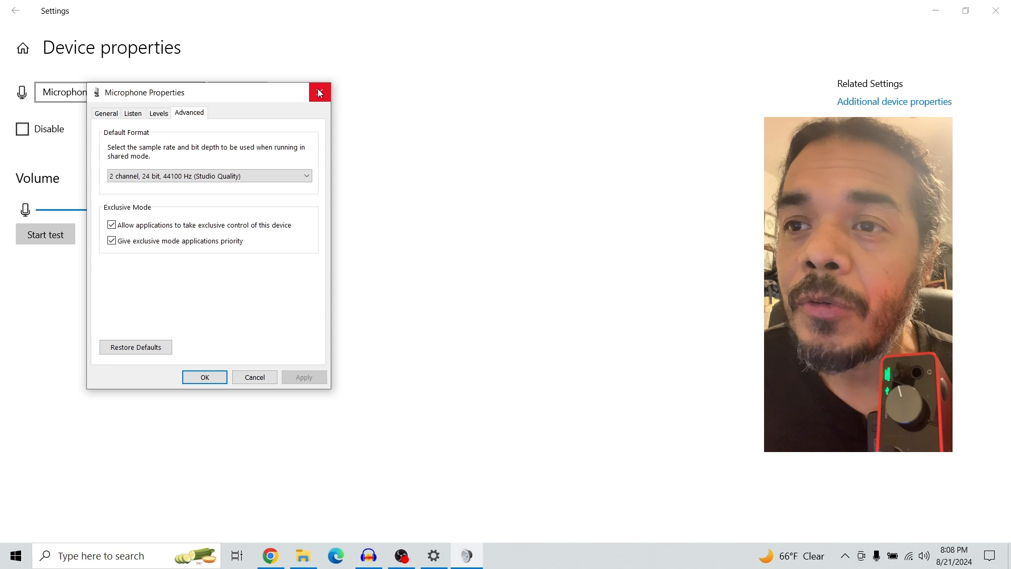
left_click(319, 93)
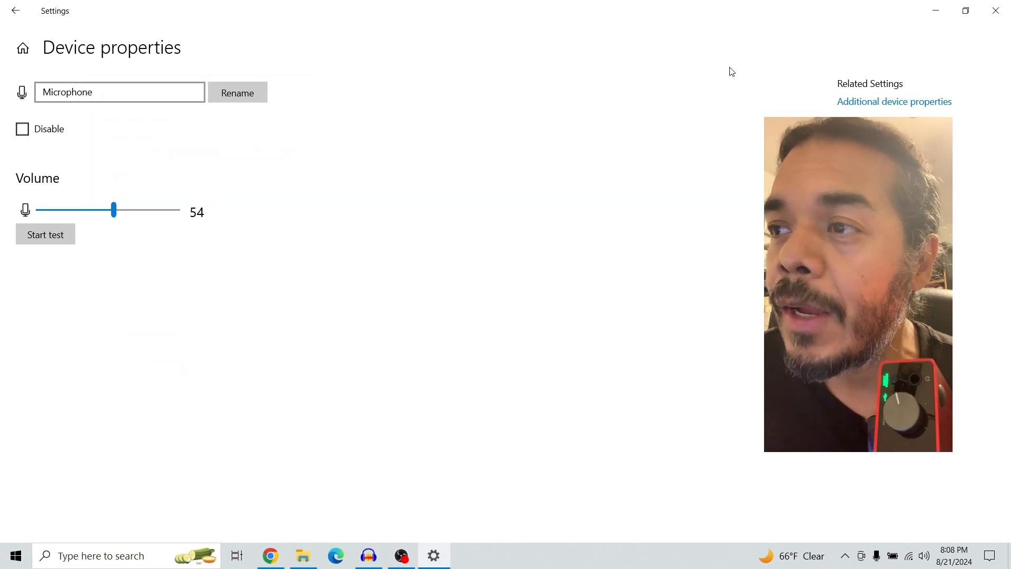
left_click(369, 556)
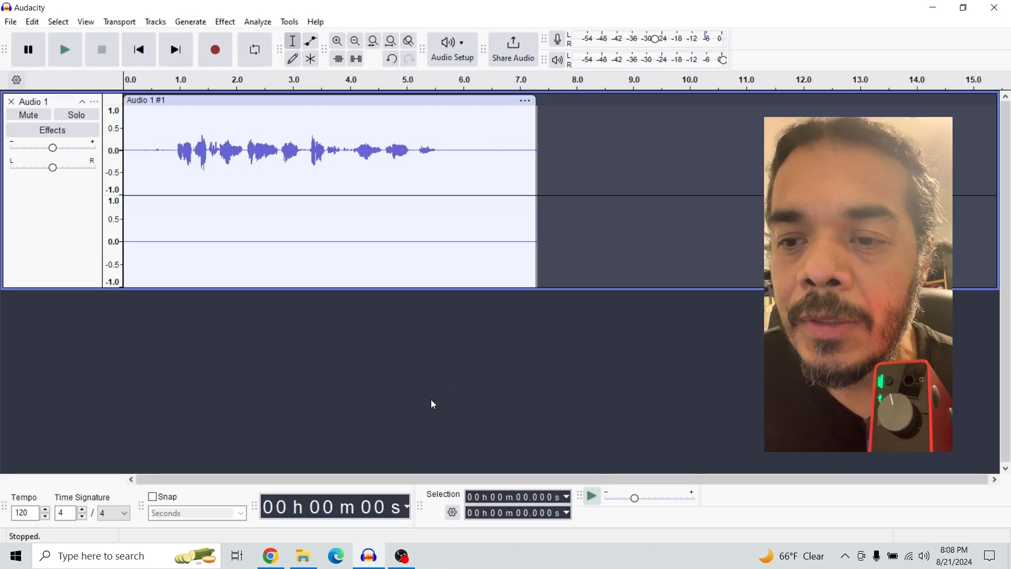
Show the Scarlett Solo 2nd Gen downloads for Windows on Focusrite's site.
left_click(270, 555)
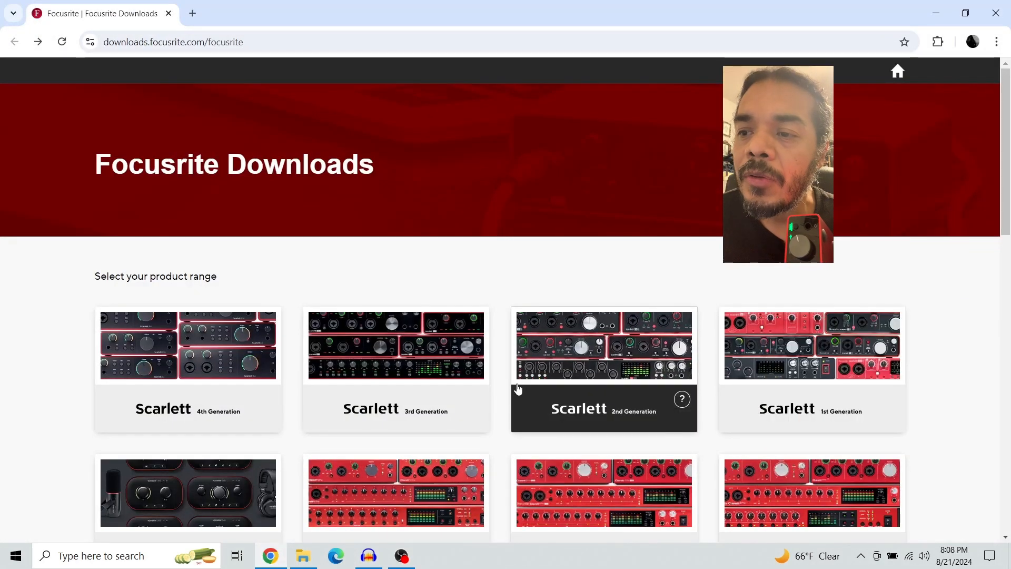
mouse_move(641, 236)
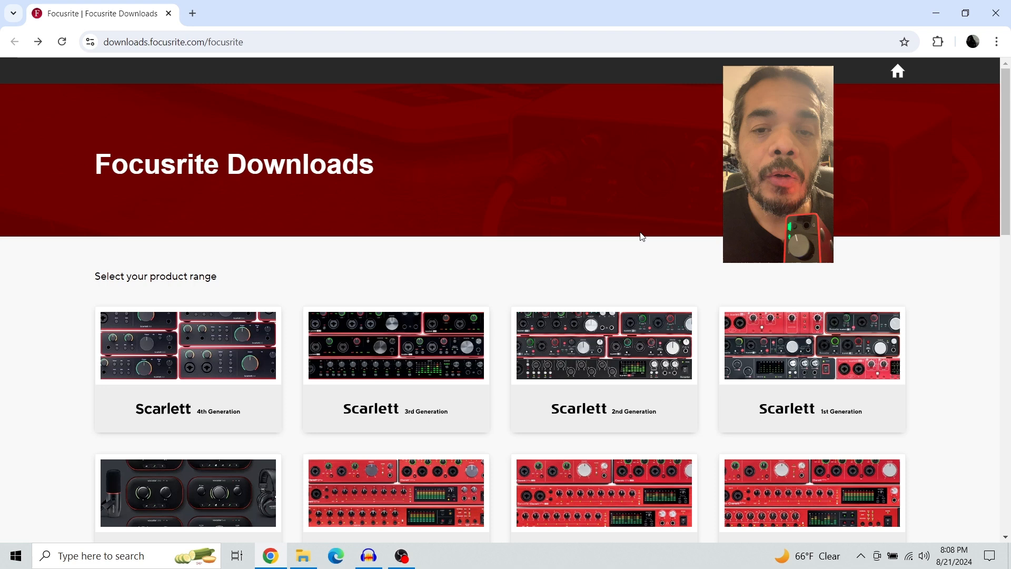
mouse_move(624, 349)
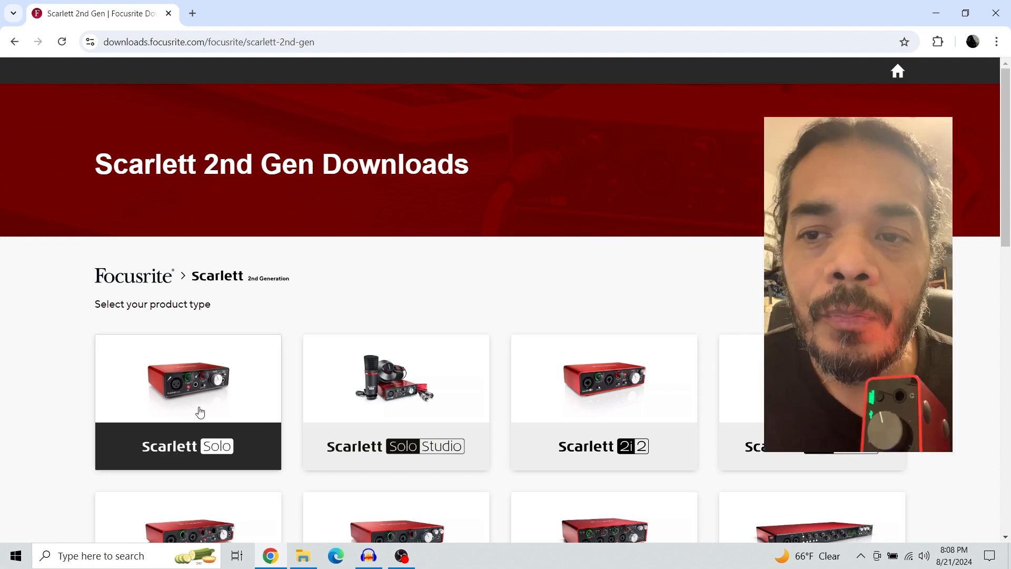
left_click(187, 400)
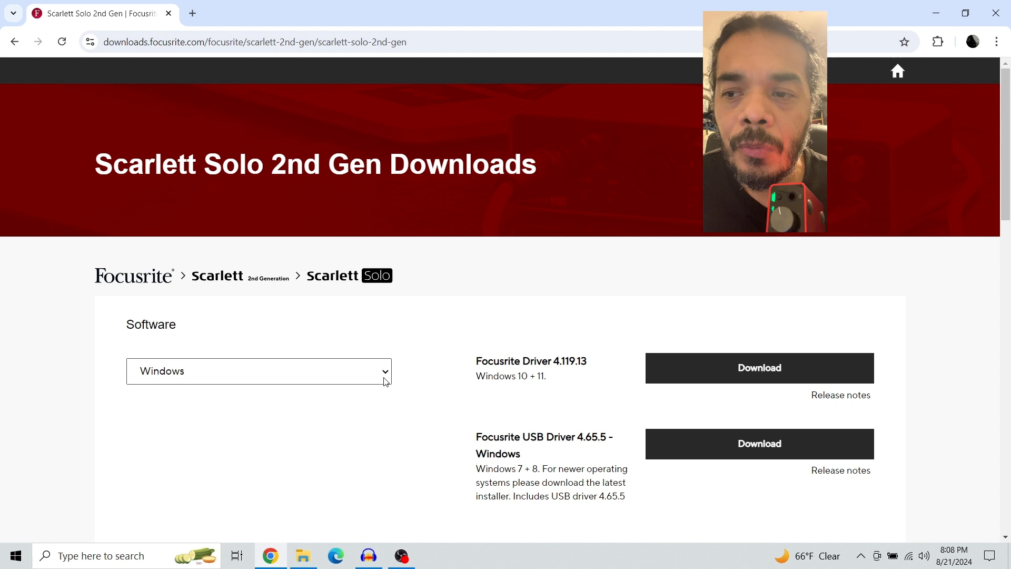
left_click(258, 370)
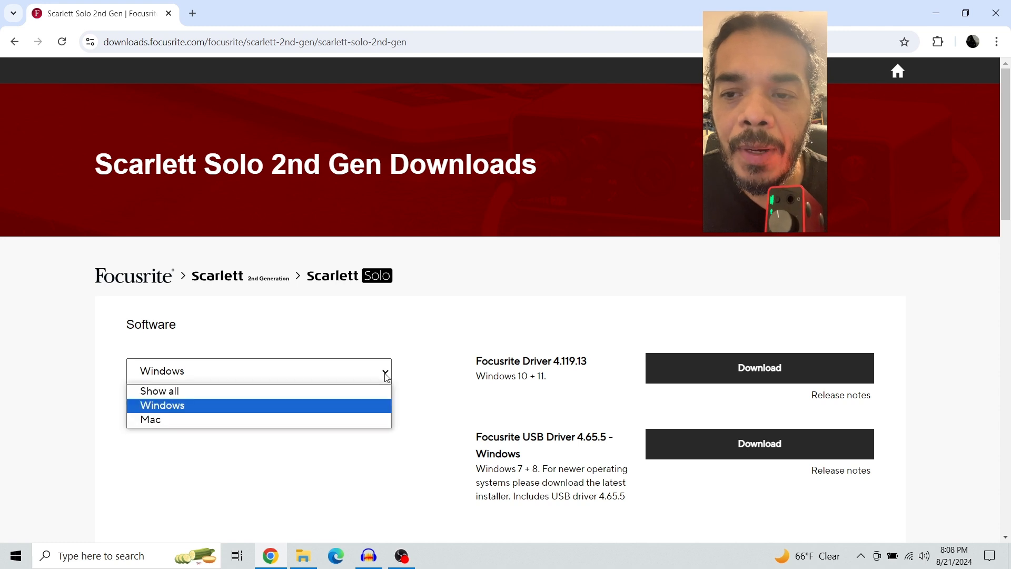
left_click(162, 404)
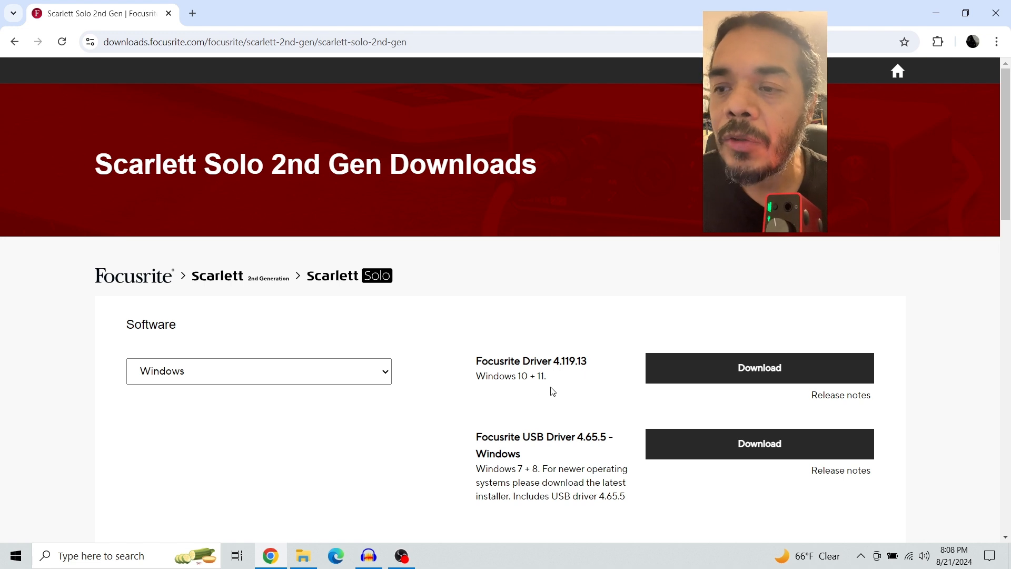
mouse_move(612, 380)
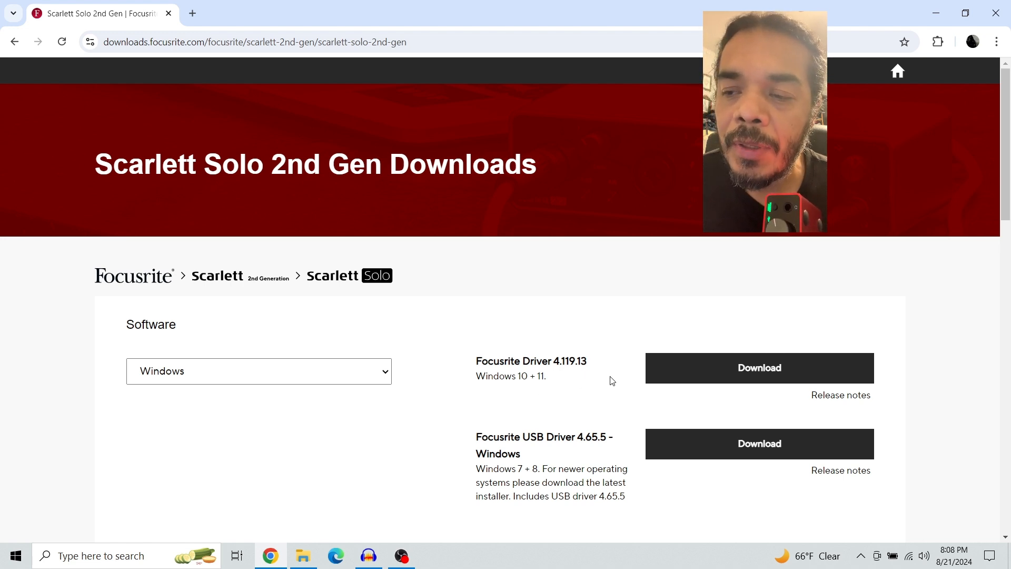
mouse_move(599, 391)
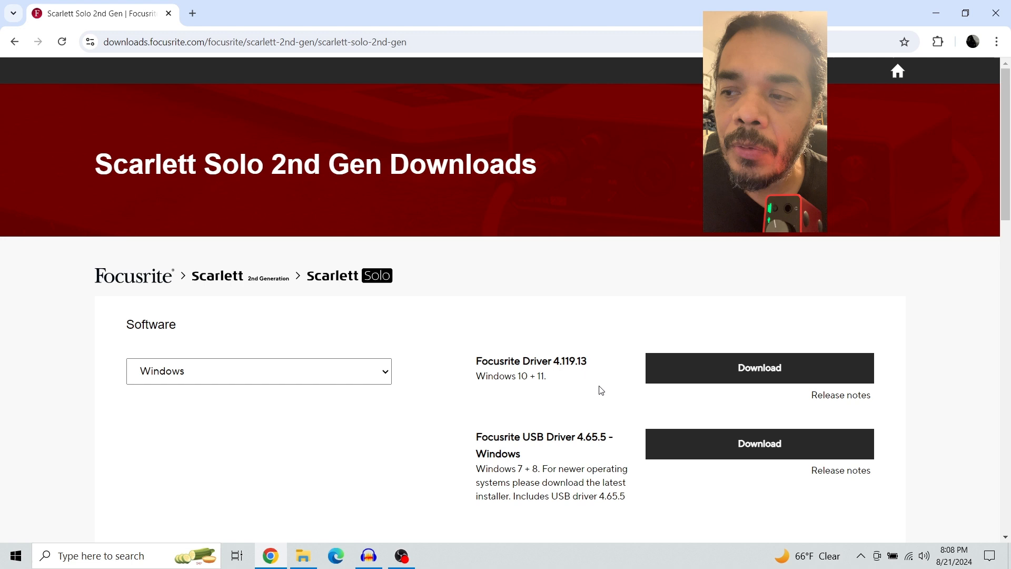
mouse_move(759, 367)
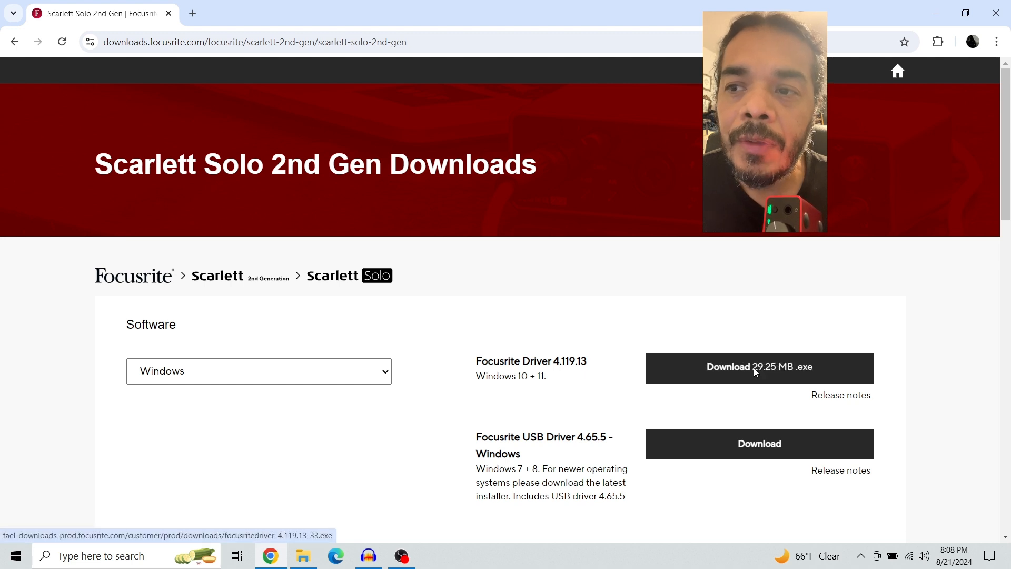
Download the Focusrite Driver 4.119.13 and USB Driver 4.65.5 installers.
left_click(759, 368)
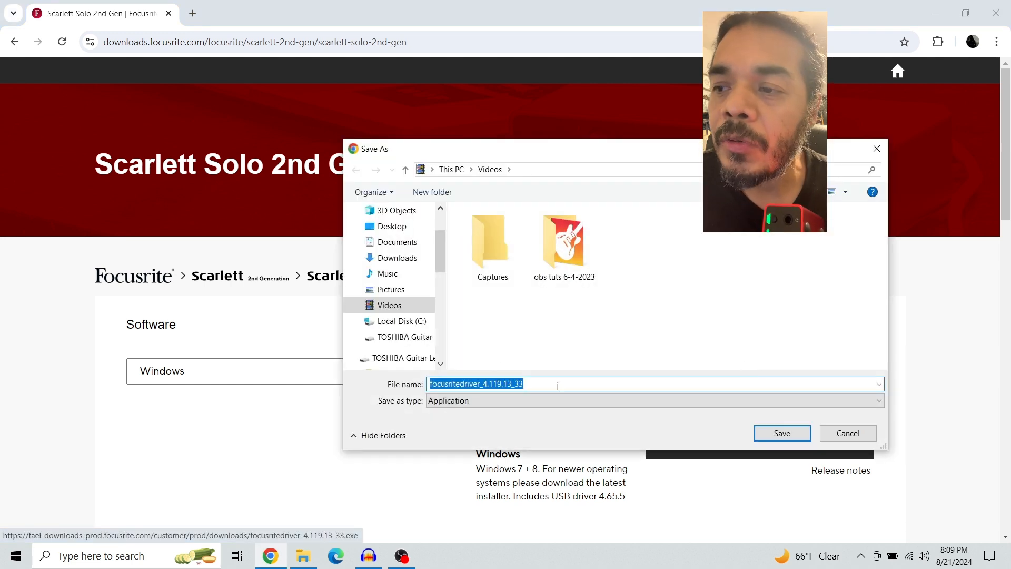
left_click(782, 433)
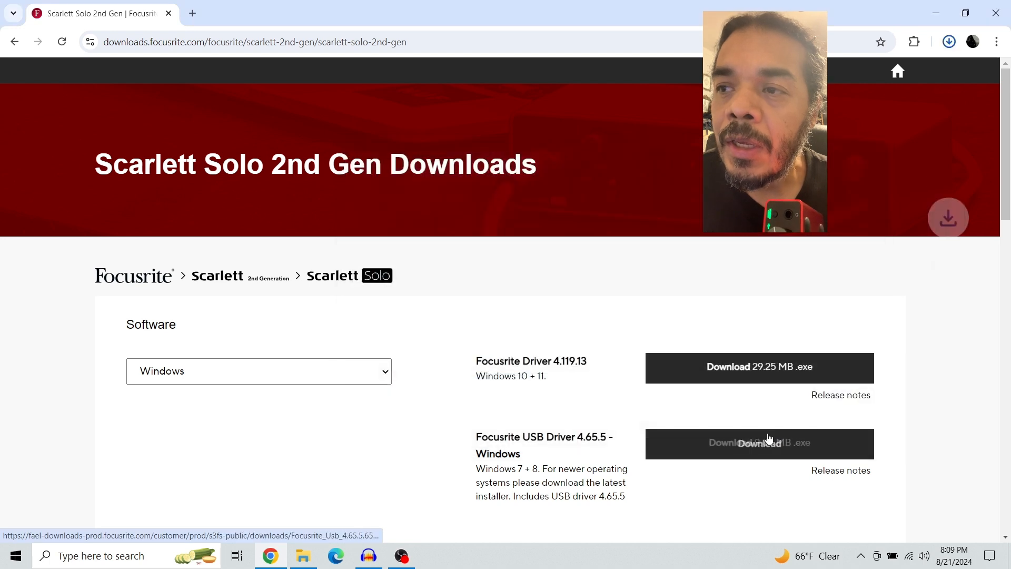
left_click(759, 443)
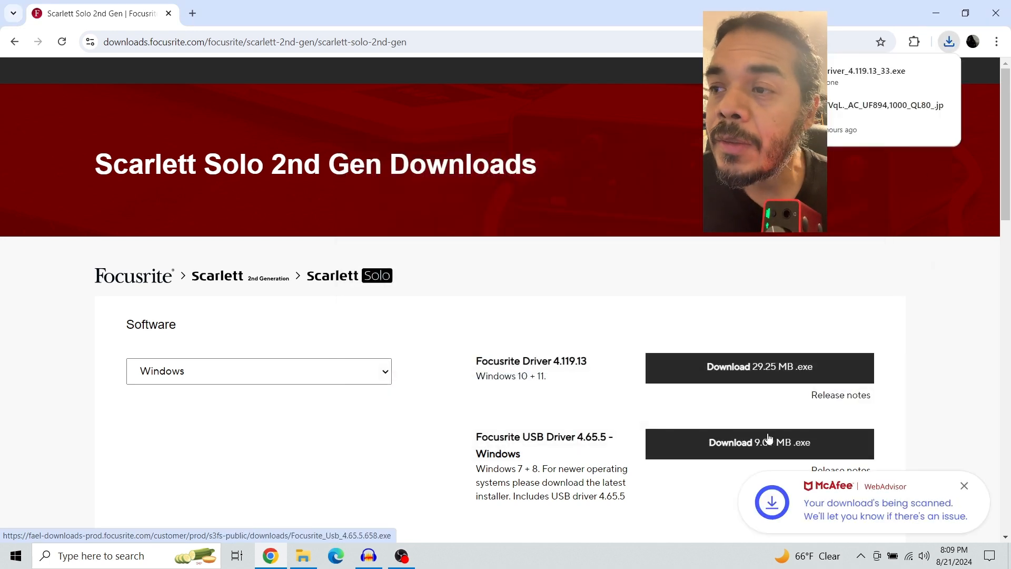
left_click(400, 555)
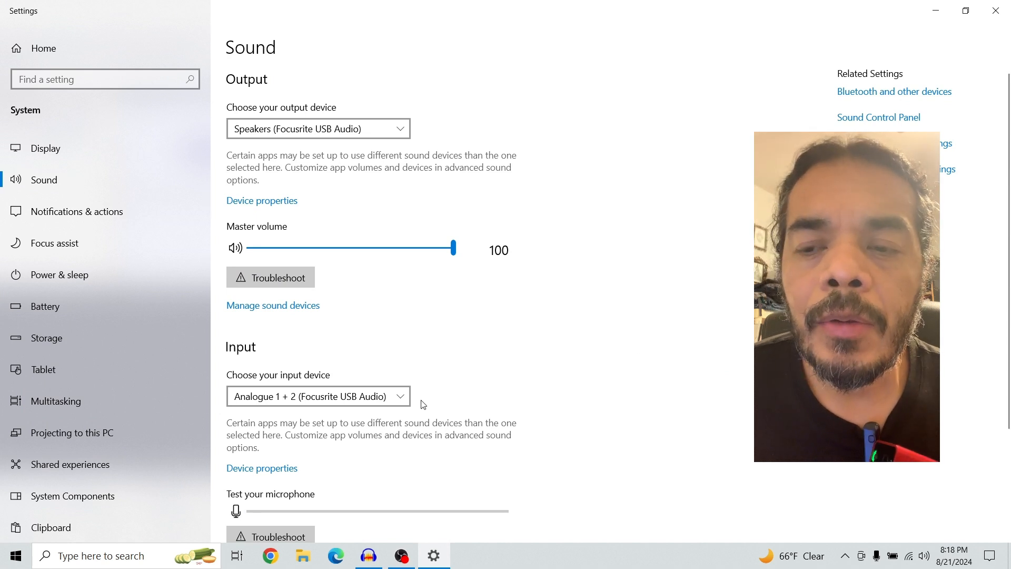
mouse_move(347, 361)
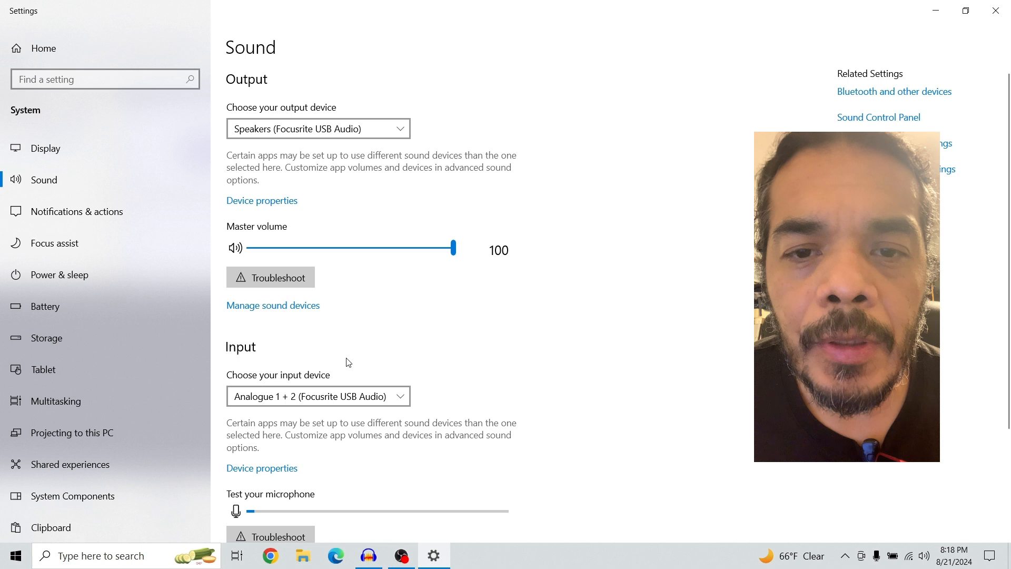
Keep Analogue 1 + 2 as input and reach its Advanced default format settings.
left_click(319, 396)
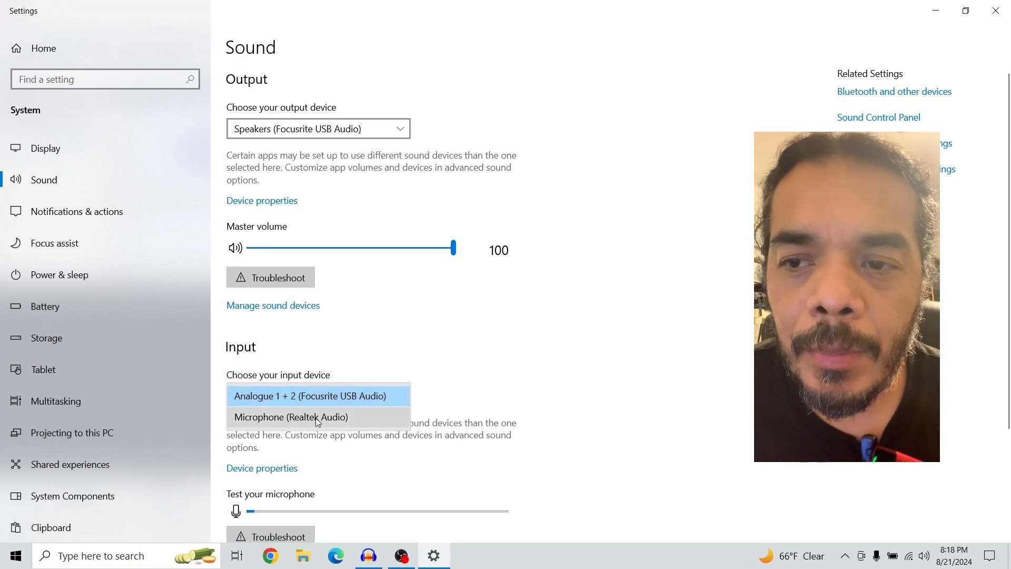
mouse_move(313, 405)
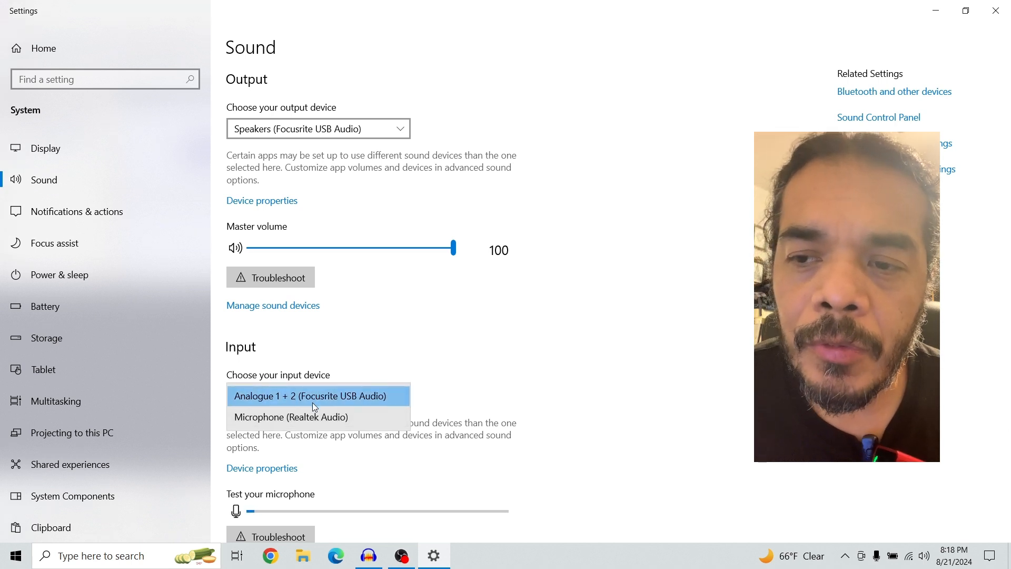
left_click(314, 395)
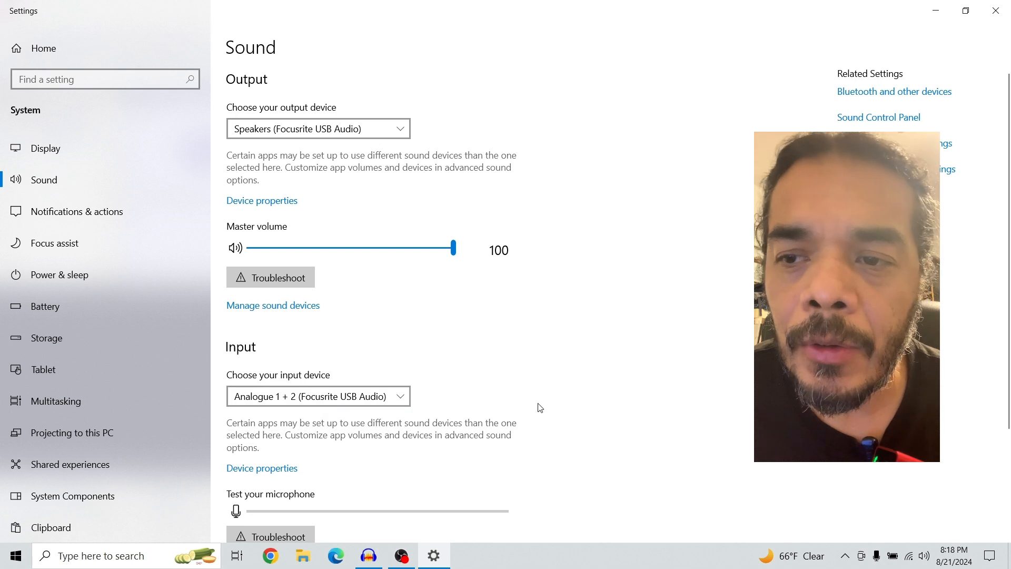
mouse_move(271, 479)
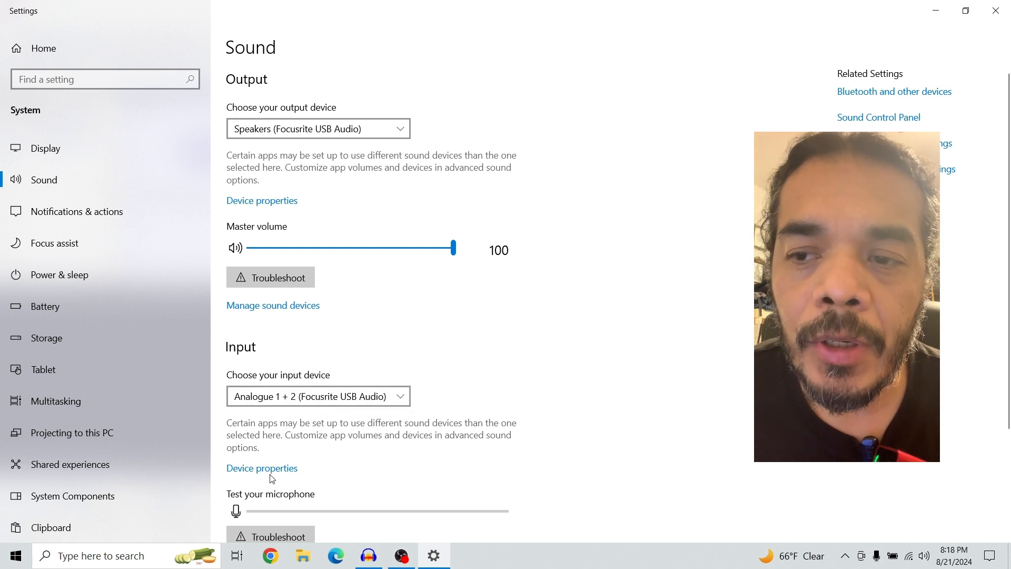
left_click(261, 468)
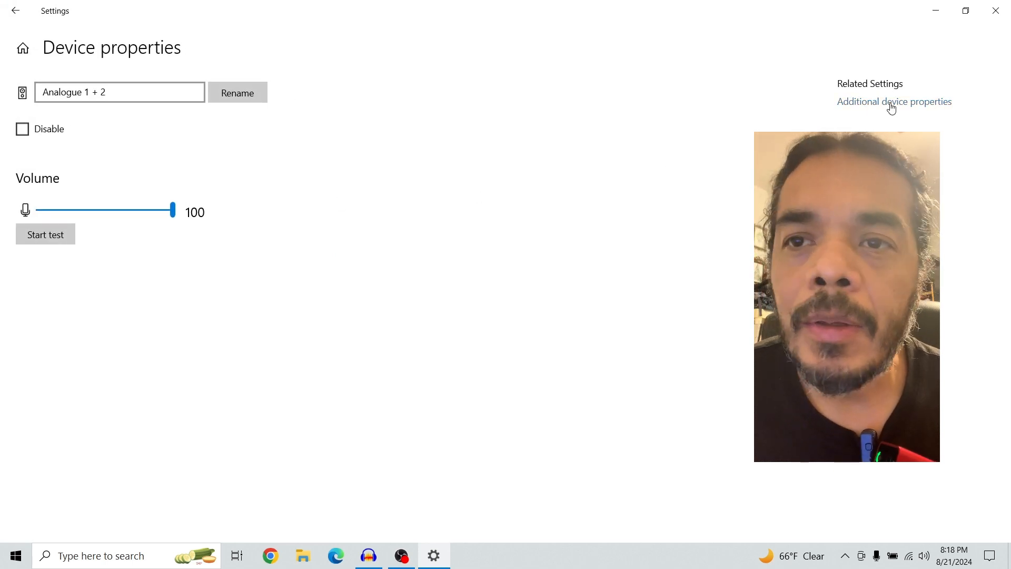
left_click(894, 101)
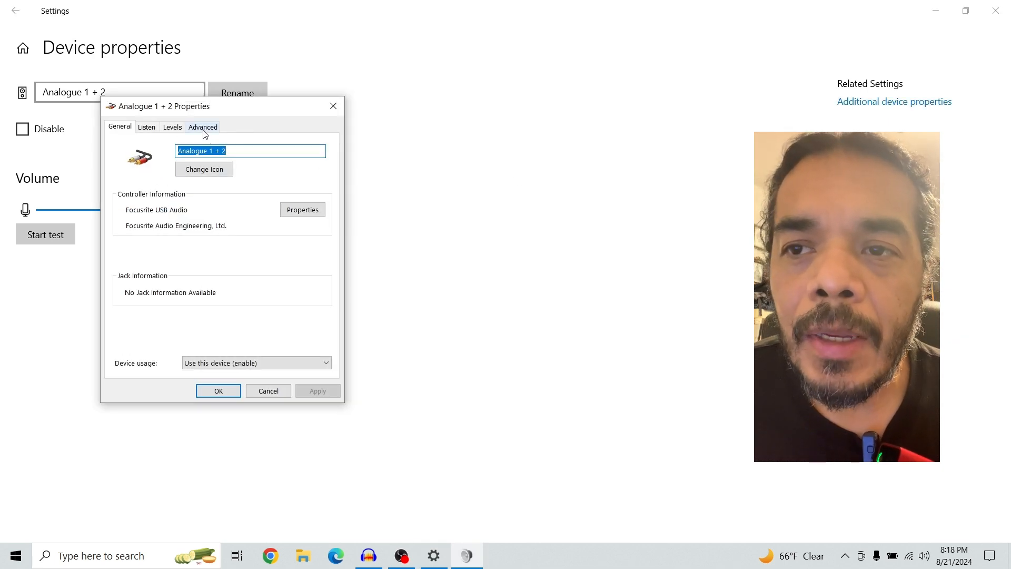
left_click(202, 127)
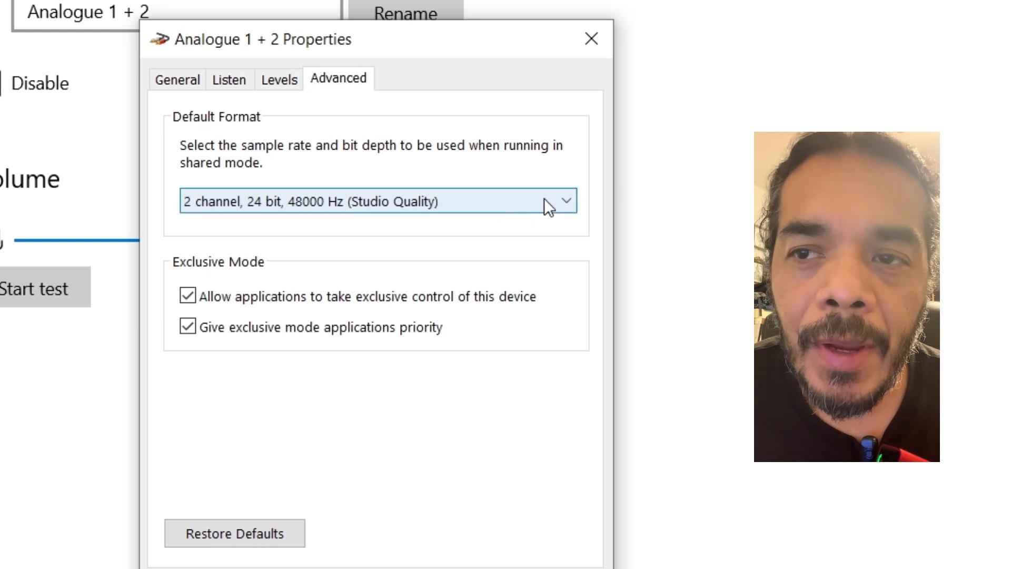
Set the format to 1 channel, 24 bit, 48000 Hz, confirming the change while in use.
left_click(568, 200)
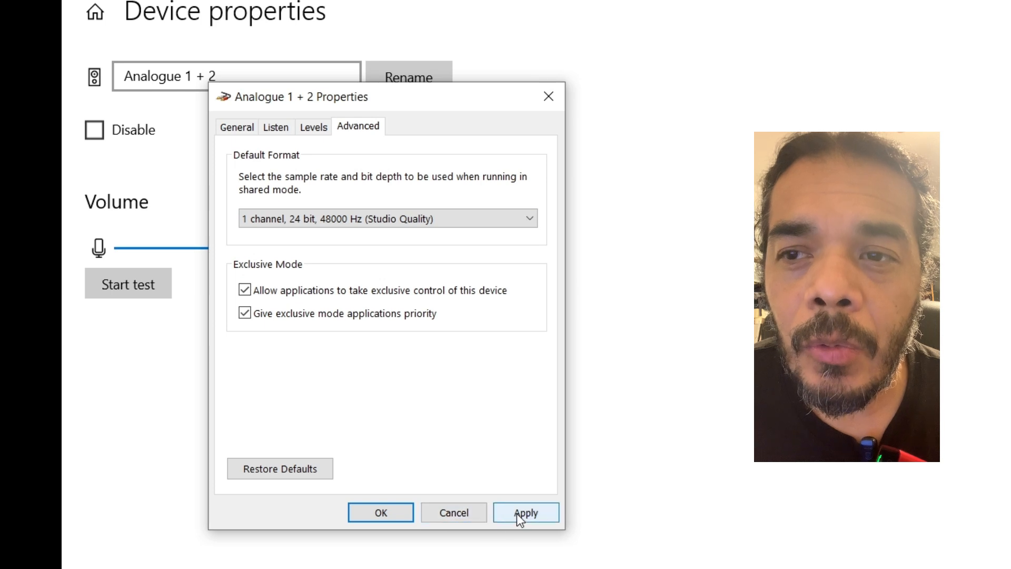
left_click(526, 512)
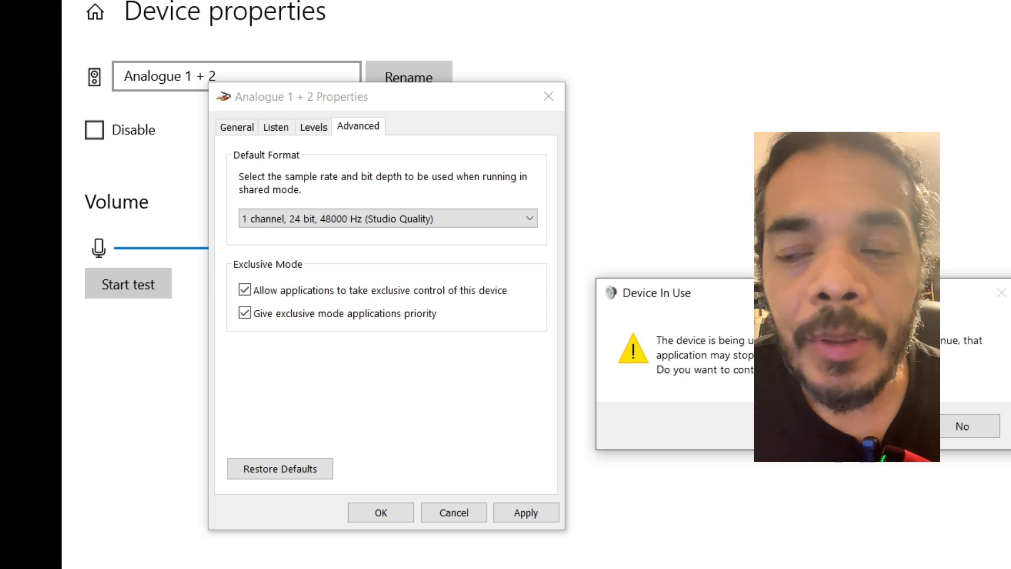
left_click(962, 425)
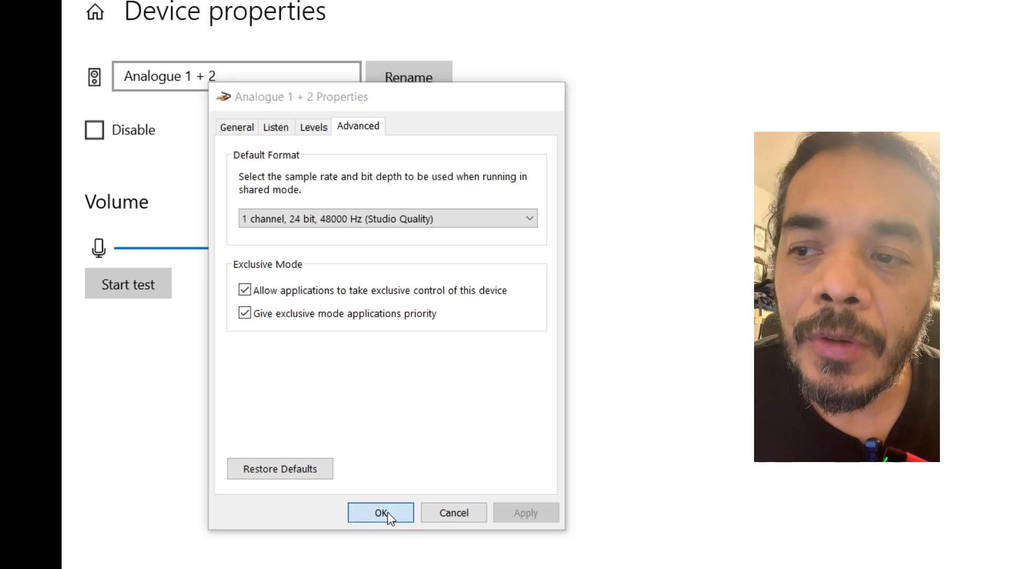
left_click(380, 512)
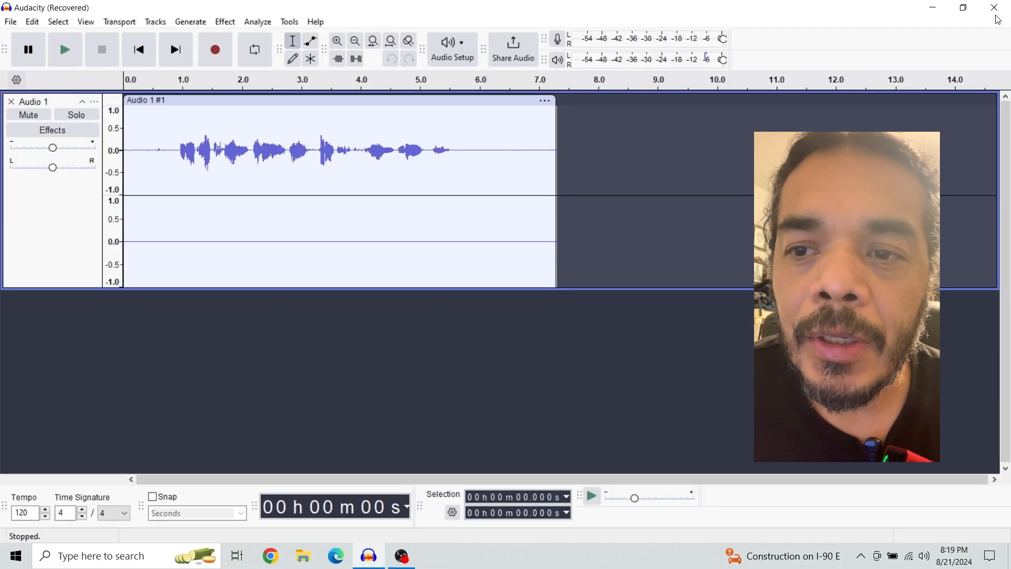
mouse_move(668, 413)
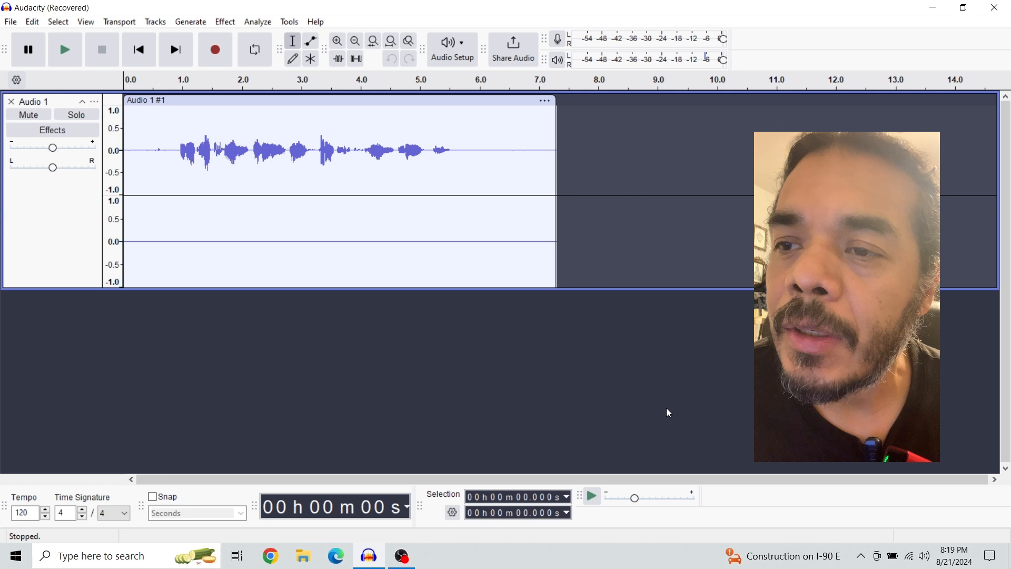
mouse_move(678, 388)
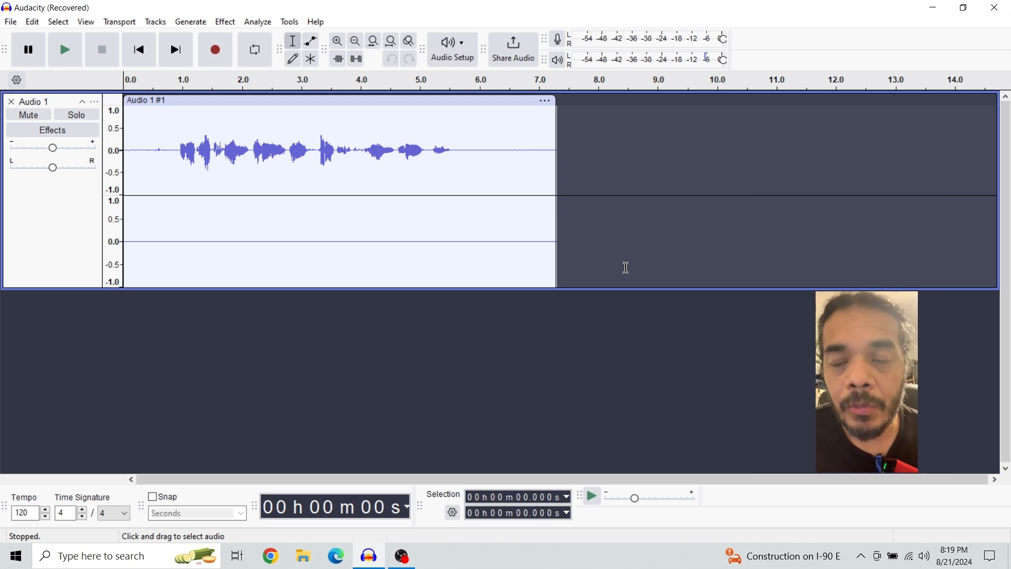
mouse_move(626, 184)
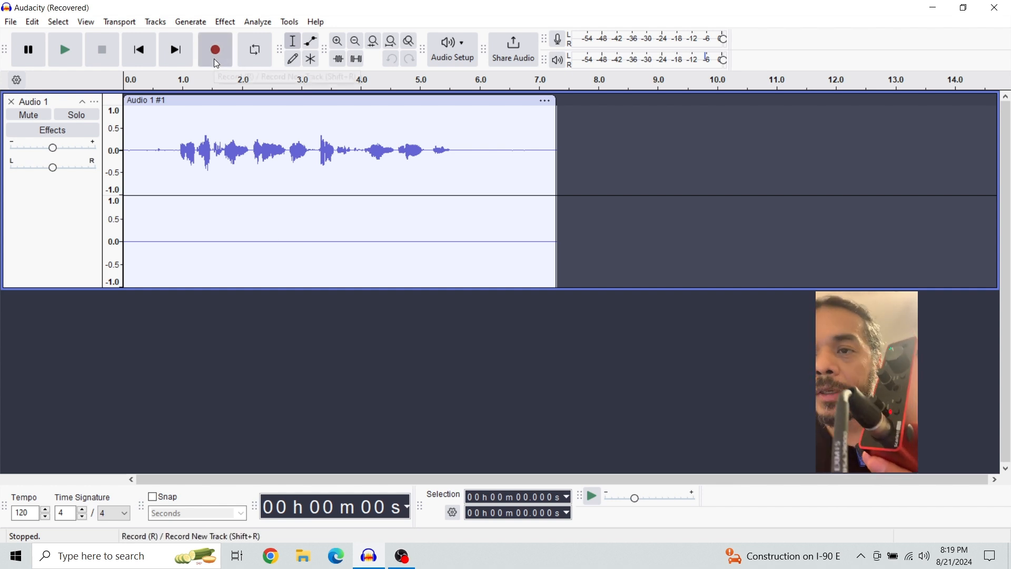
Record a roughly 32-second take with voice showing on both stereo channels.
left_click(215, 50)
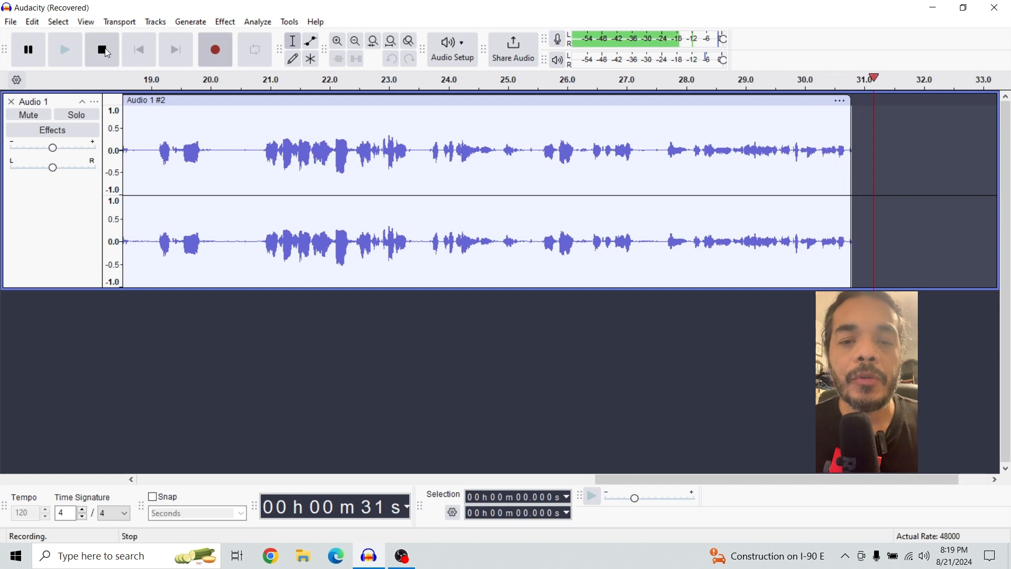
left_click(101, 50)
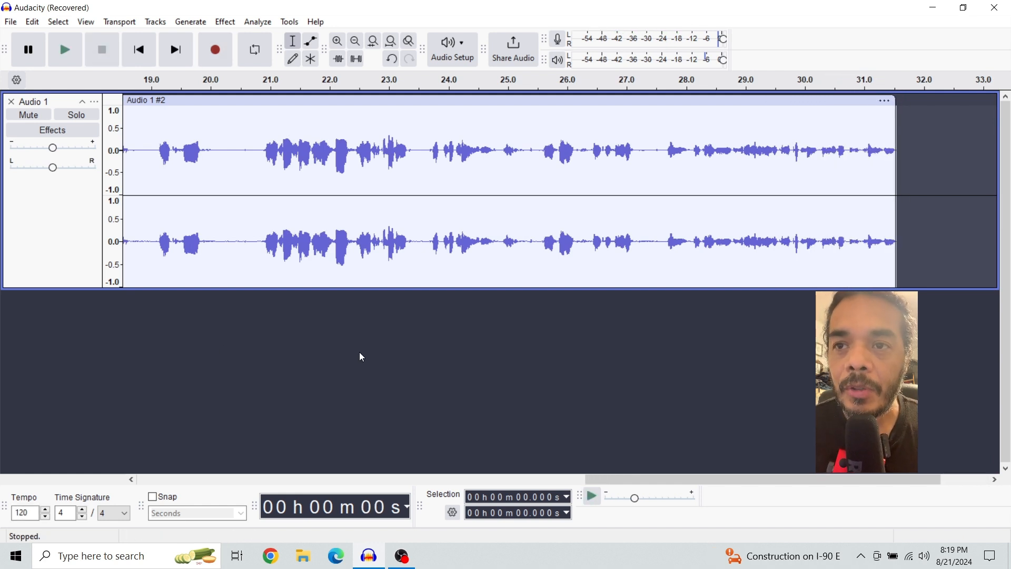